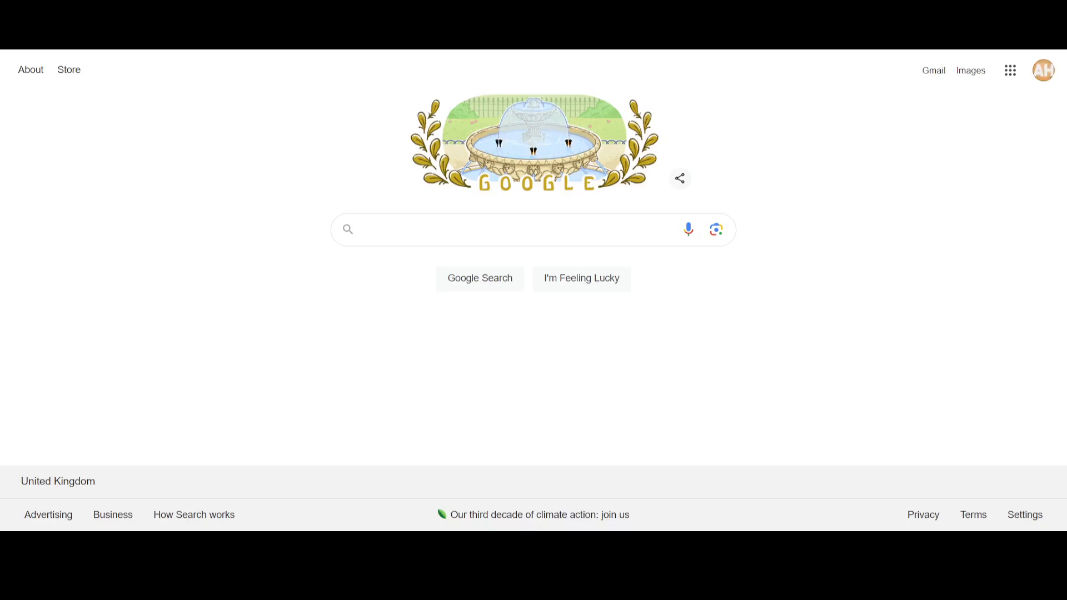
Step: Reach X analytics and accept the 'Unlock account analytics' Upgrade prompt to show Premium pricing
{"action": "type", "text": "a"}
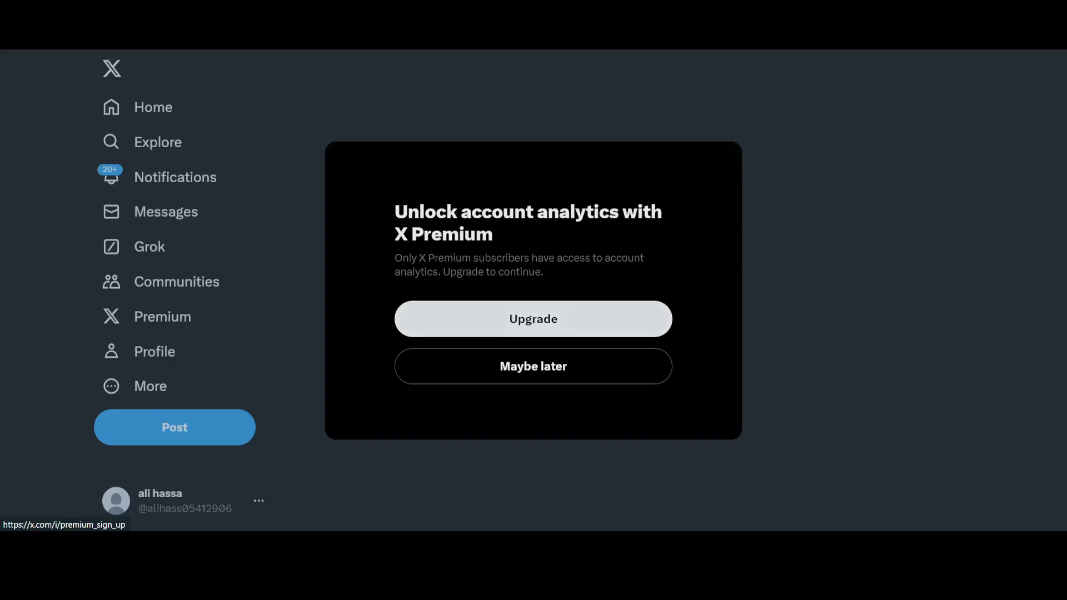
{"action": "left_click", "coordinate": [533, 319]}
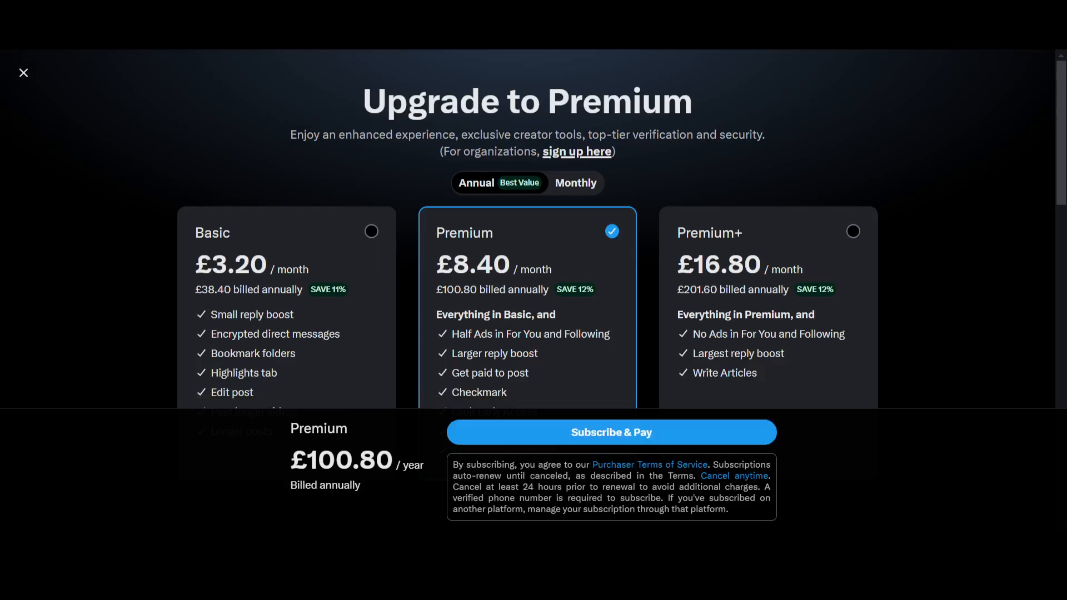